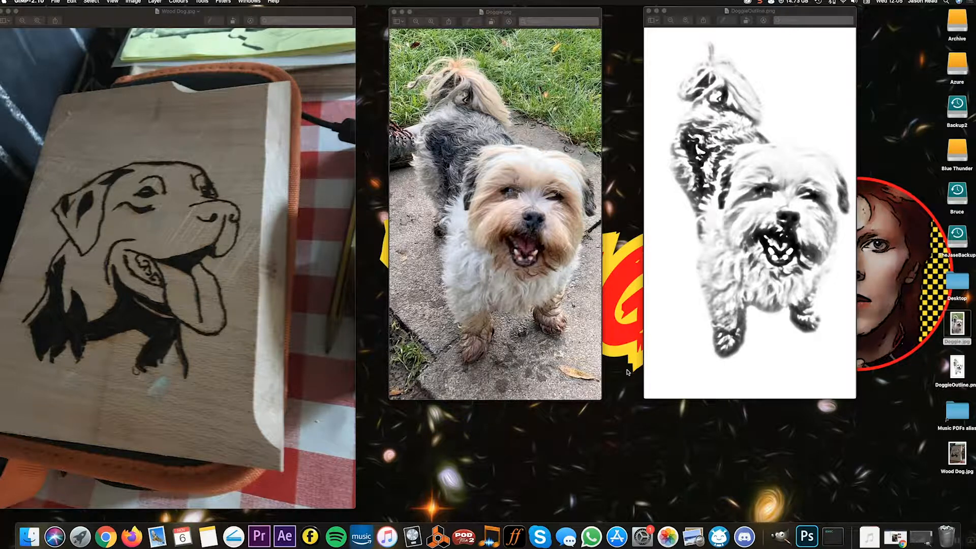
{"action": "mouse_move", "coordinate": [472, 75]}
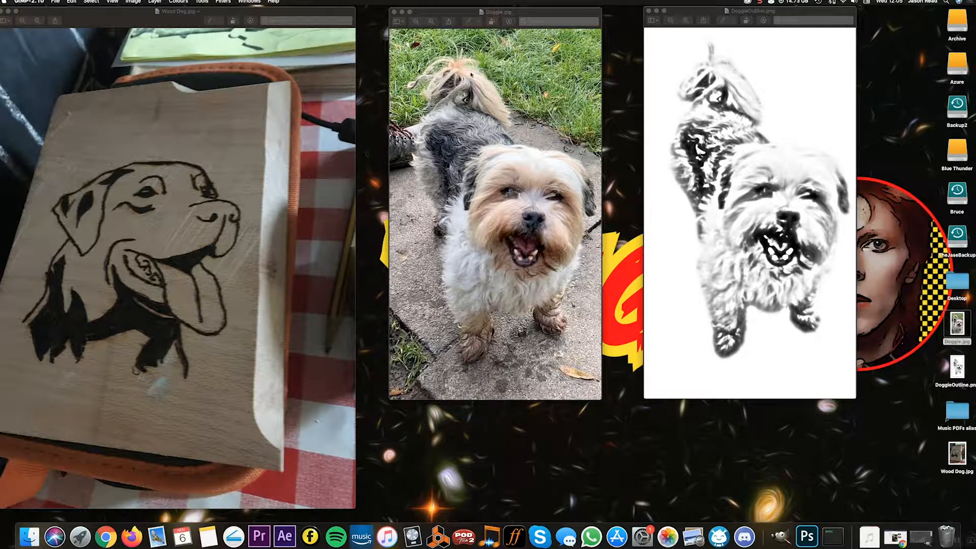
{"action": "mouse_move", "coordinate": [483, 224]}
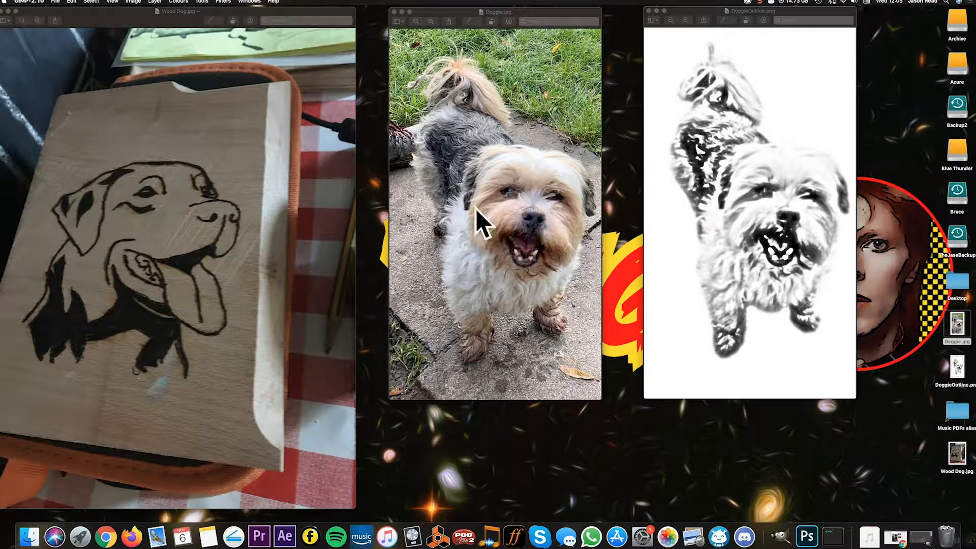
{"action": "mouse_move", "coordinate": [176, 260]}
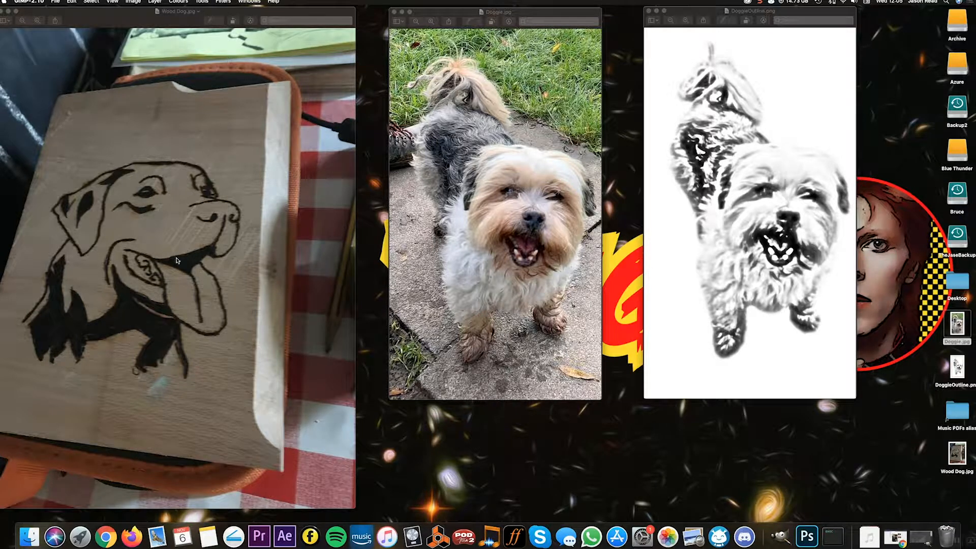
{"action": "mouse_move", "coordinate": [103, 258]}
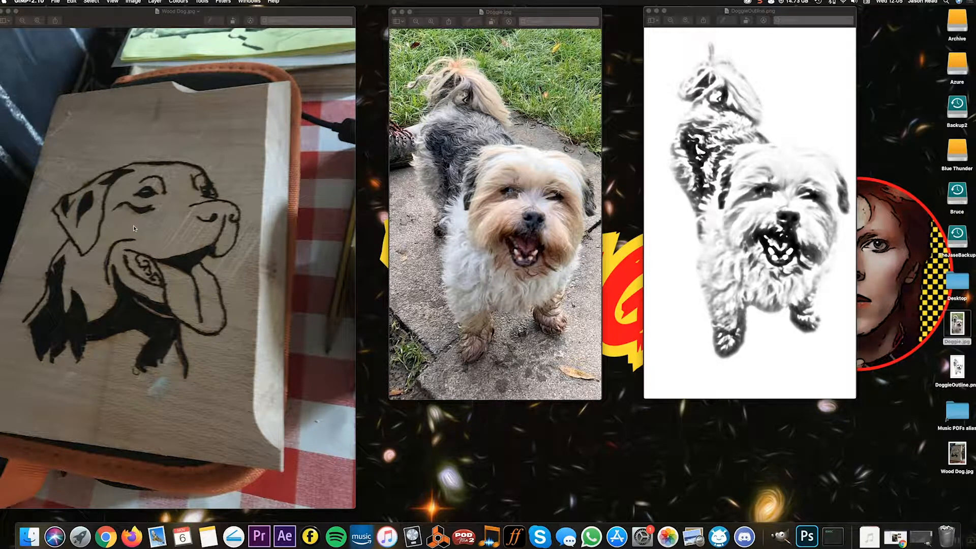
{"action": "mouse_move", "coordinate": [754, 243]}
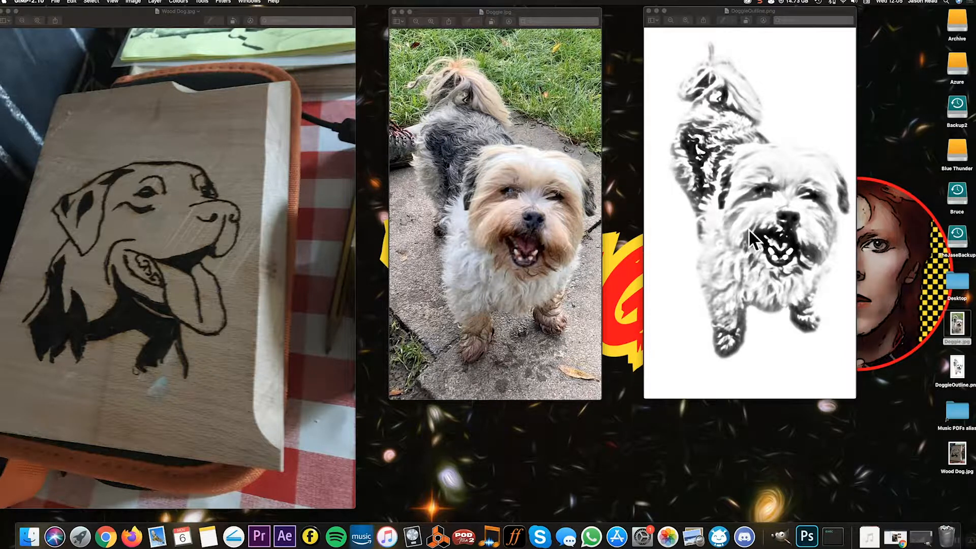
{"action": "mouse_move", "coordinate": [741, 227]}
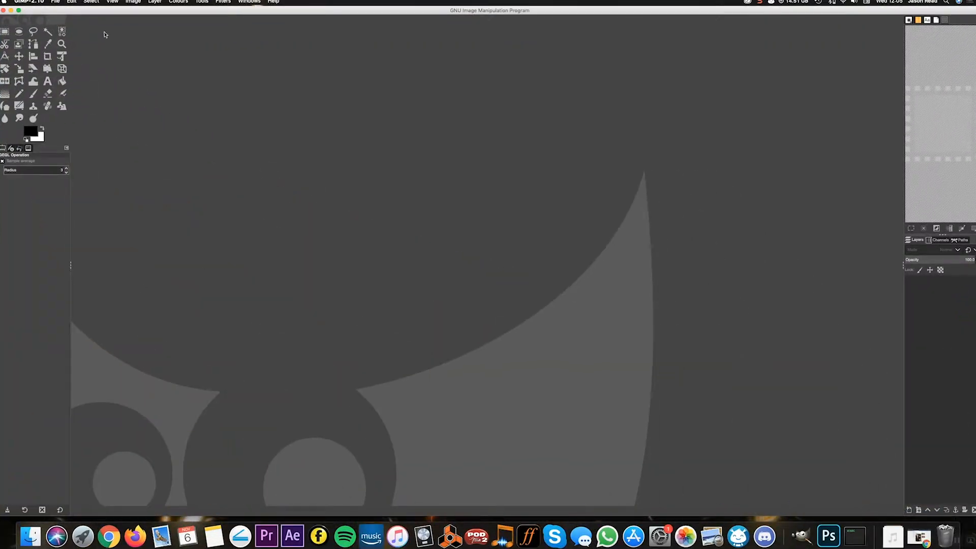
{"action": "mouse_move", "coordinate": [341, 85]}
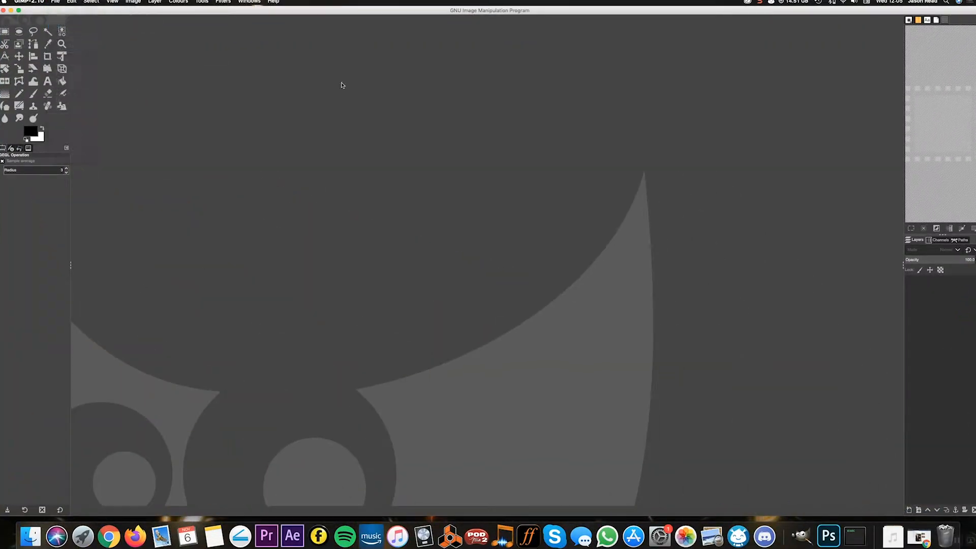
Step: Open Doggie.jpg from the Desktop folder through File > Open
{"action": "left_click", "coordinate": [55, 1]}
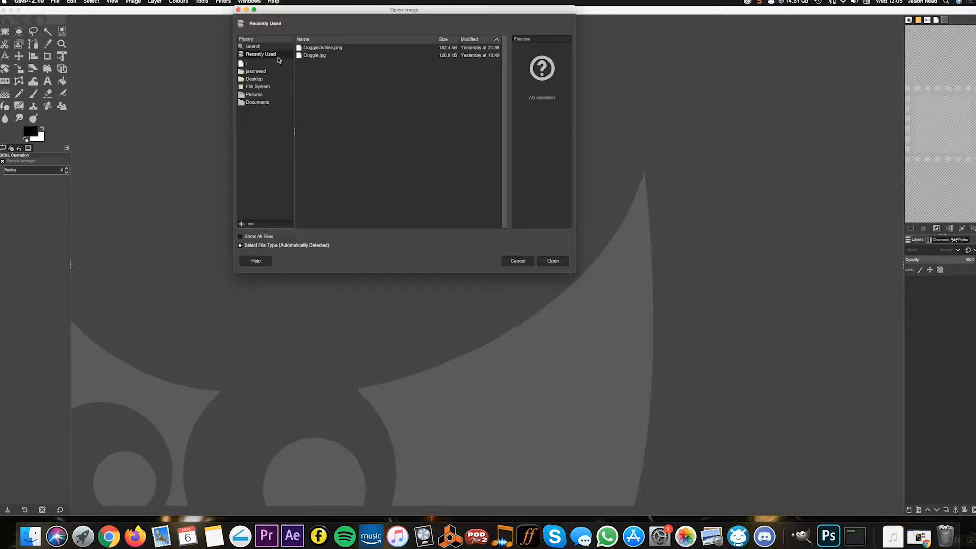
{"action": "left_click", "coordinate": [253, 79]}
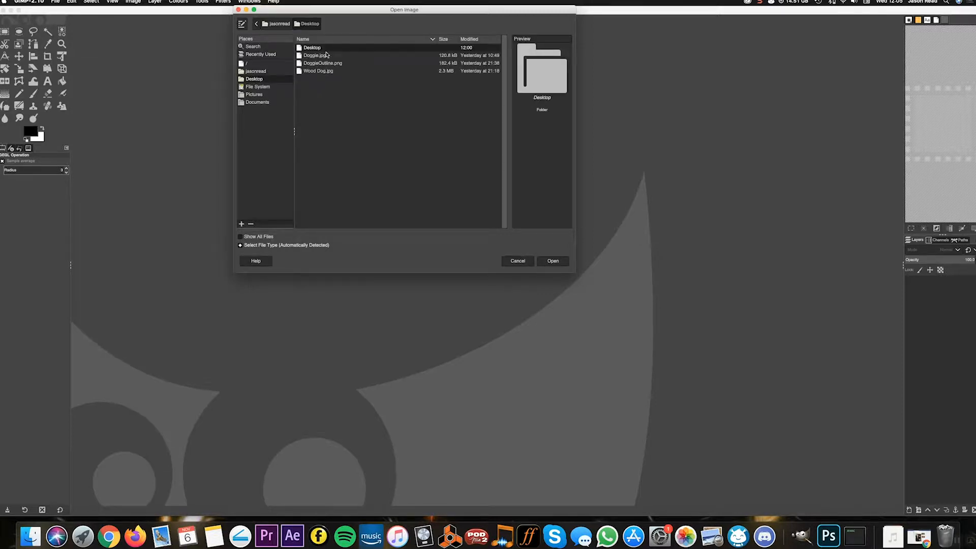
{"action": "left_click", "coordinate": [314, 55]}
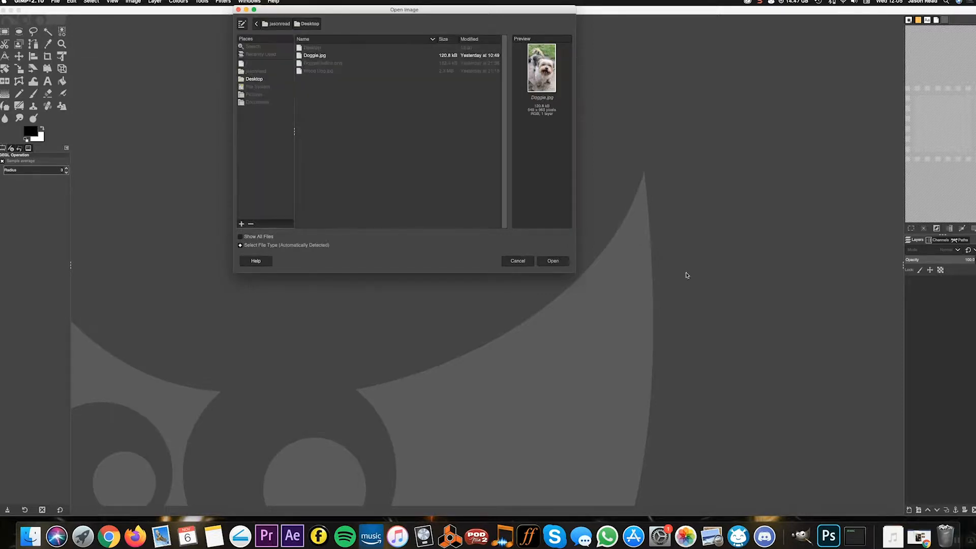
{"action": "left_click", "coordinate": [552, 261]}
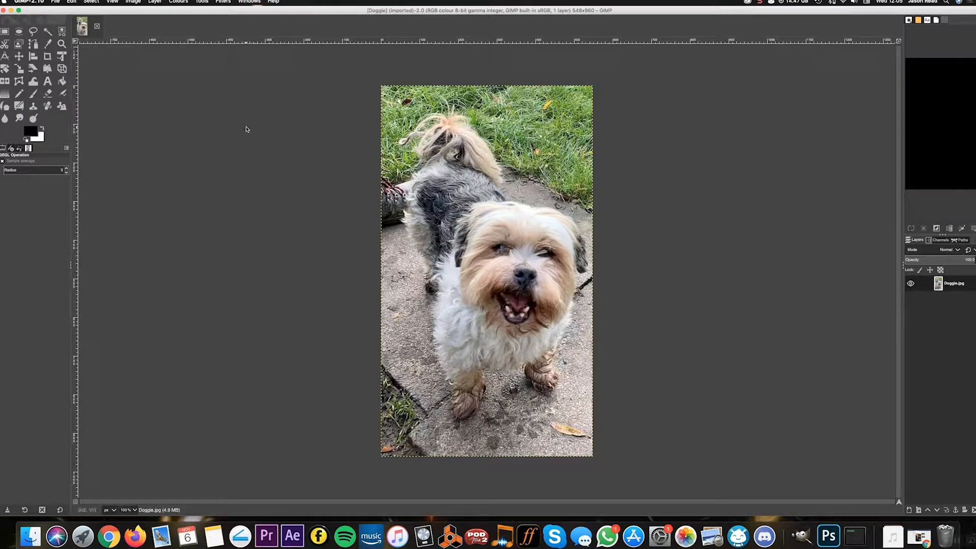
{"action": "mouse_move", "coordinate": [344, 153]}
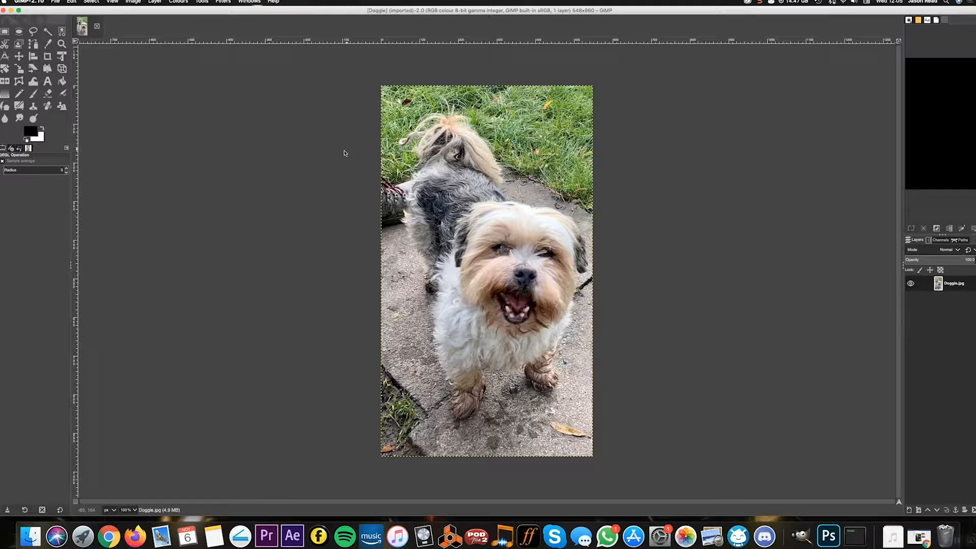
{"action": "mouse_move", "coordinate": [532, 220]}
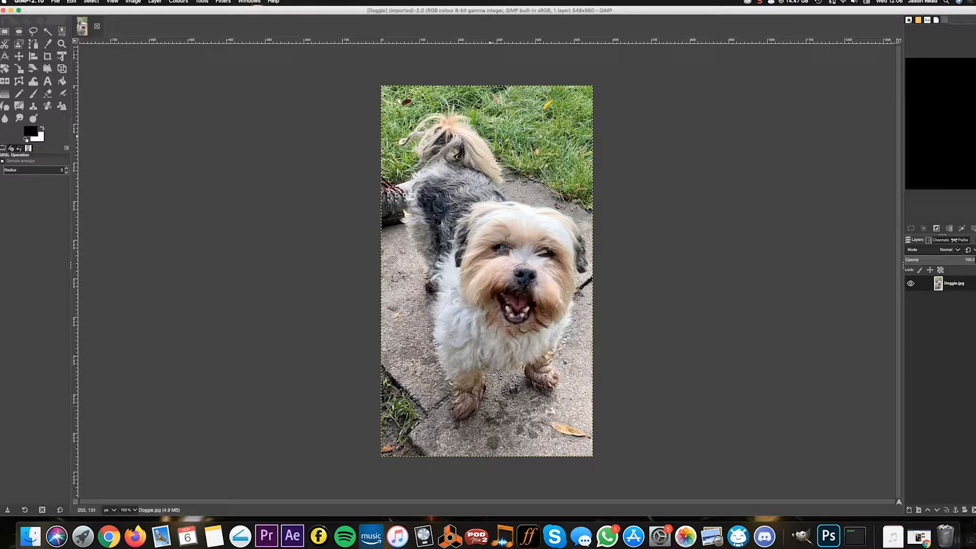
{"action": "mouse_move", "coordinate": [20, 197]}
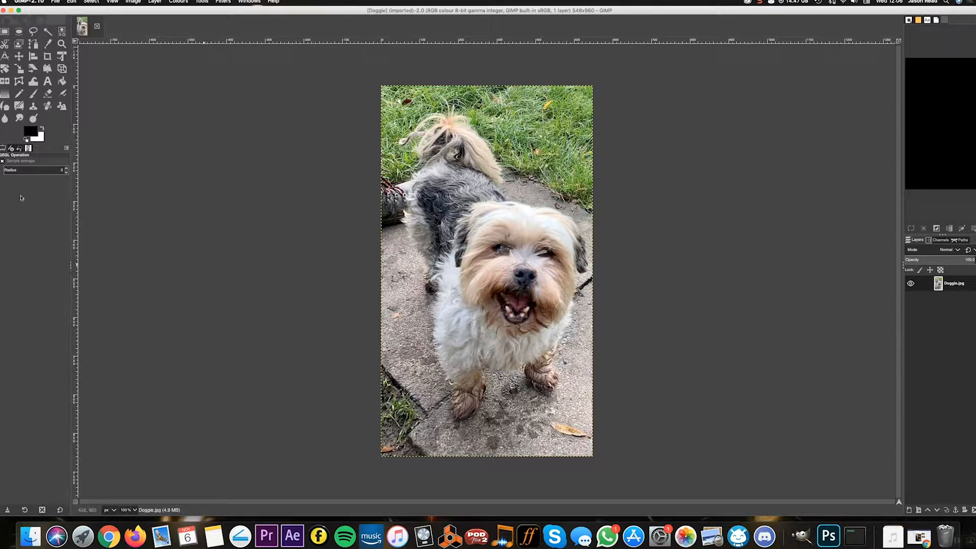
{"action": "mouse_move", "coordinate": [92, 188]}
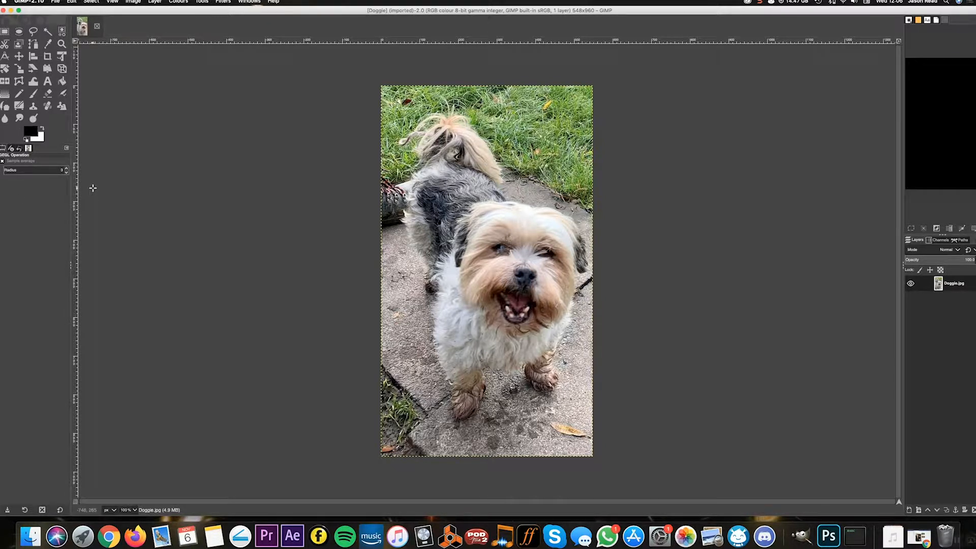
Step: Browse the Image and Colours menus, then add an alpha channel to the photo layer
{"action": "left_click", "coordinate": [133, 1]}
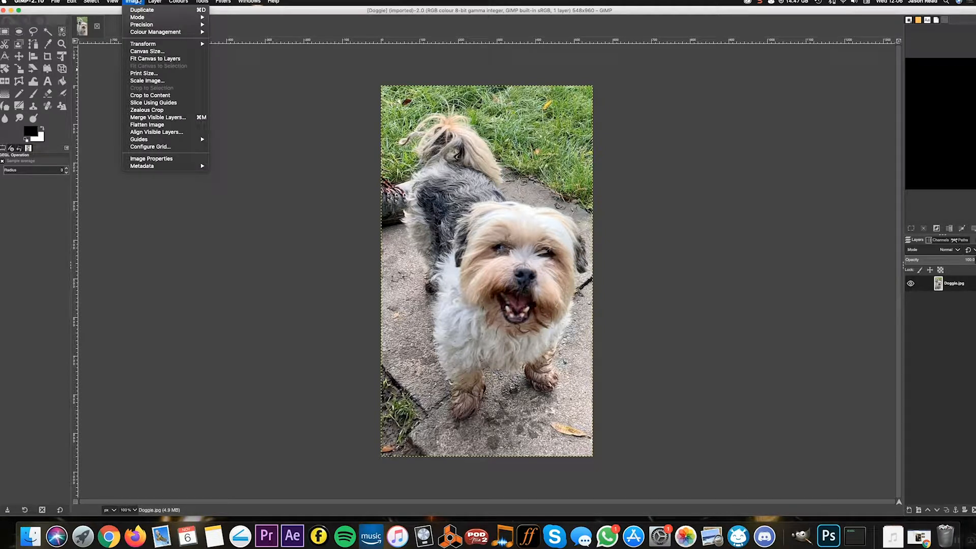
{"action": "left_click", "coordinate": [178, 1]}
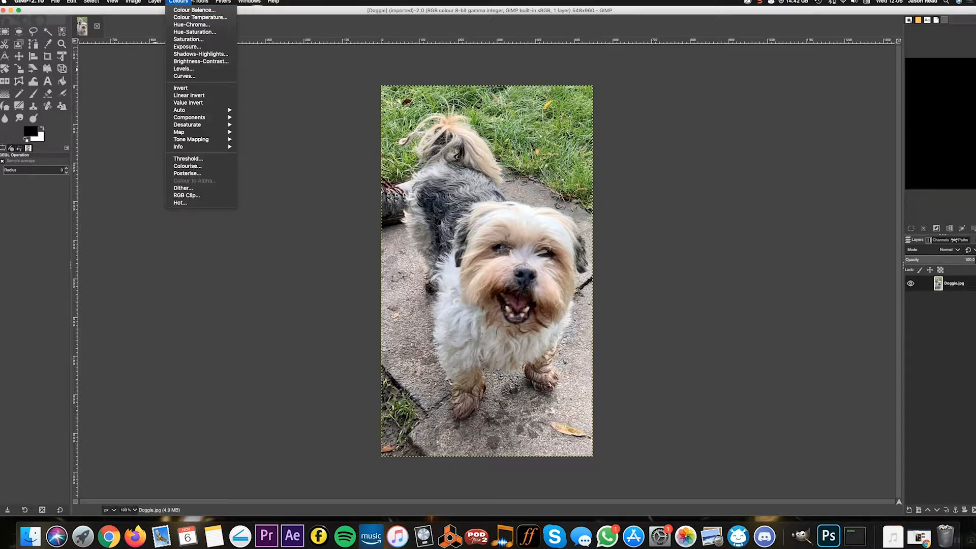
{"action": "left_click", "coordinate": [155, 2]}
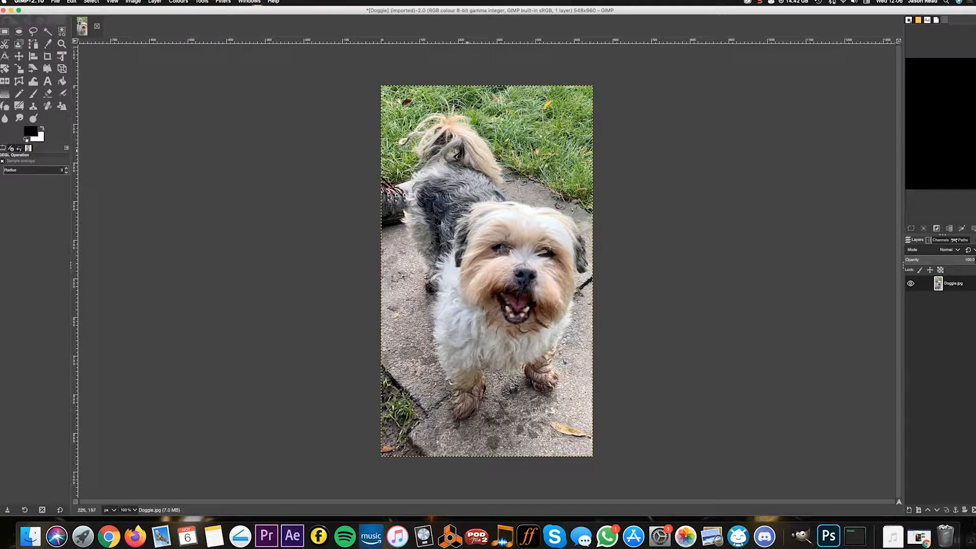
{"action": "mouse_move", "coordinate": [217, 180]}
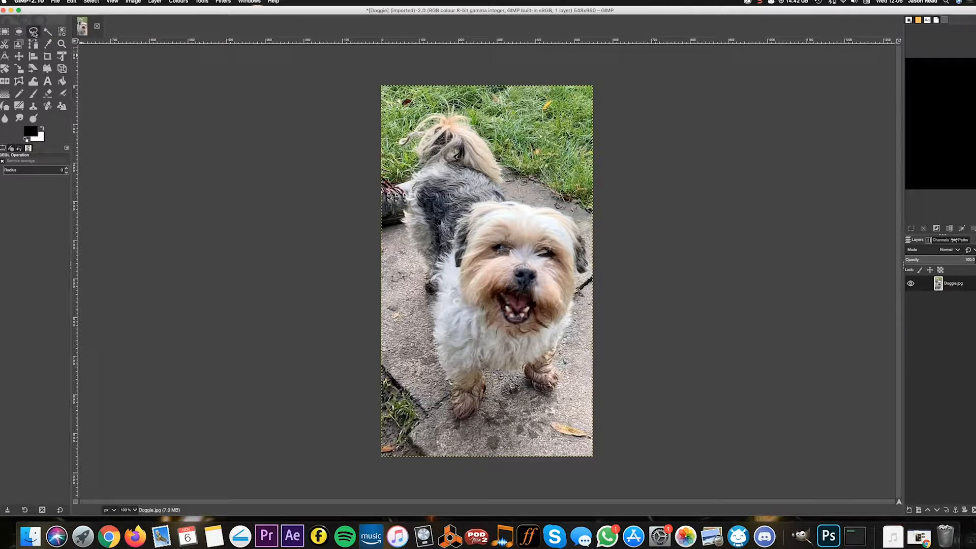
{"action": "mouse_move", "coordinate": [34, 33]}
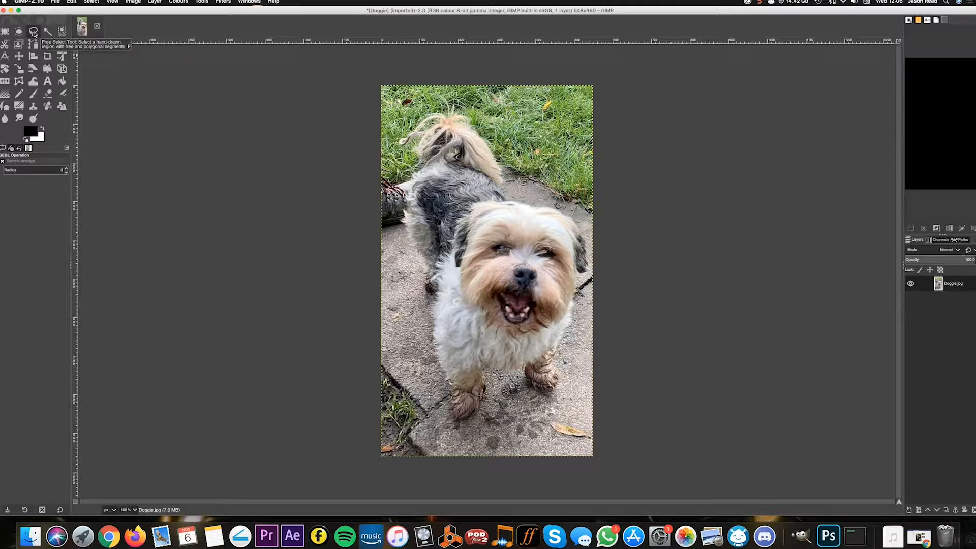
Step: Switch to the Free Select (lasso) tool for tracing the dog
{"action": "left_click", "coordinate": [34, 32]}
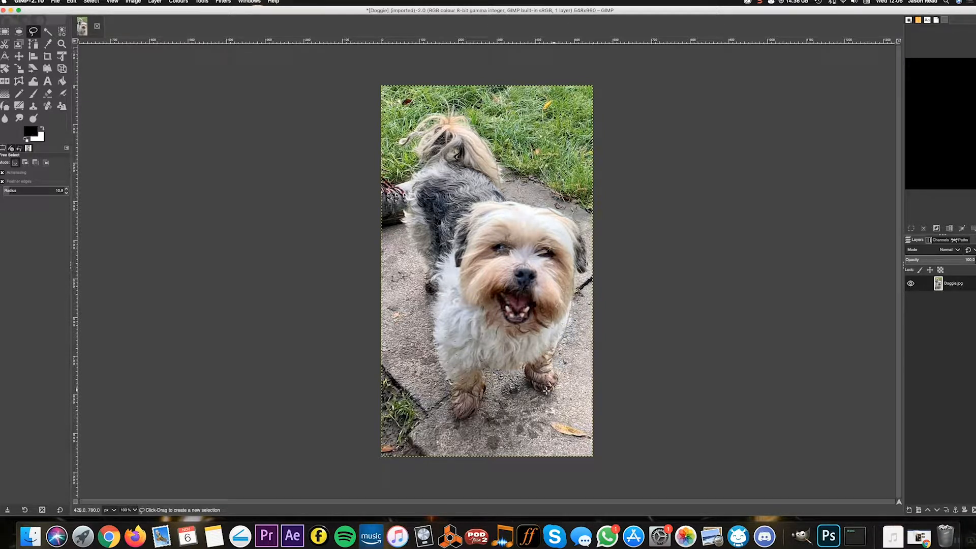
{"action": "mouse_move", "coordinate": [542, 379]}
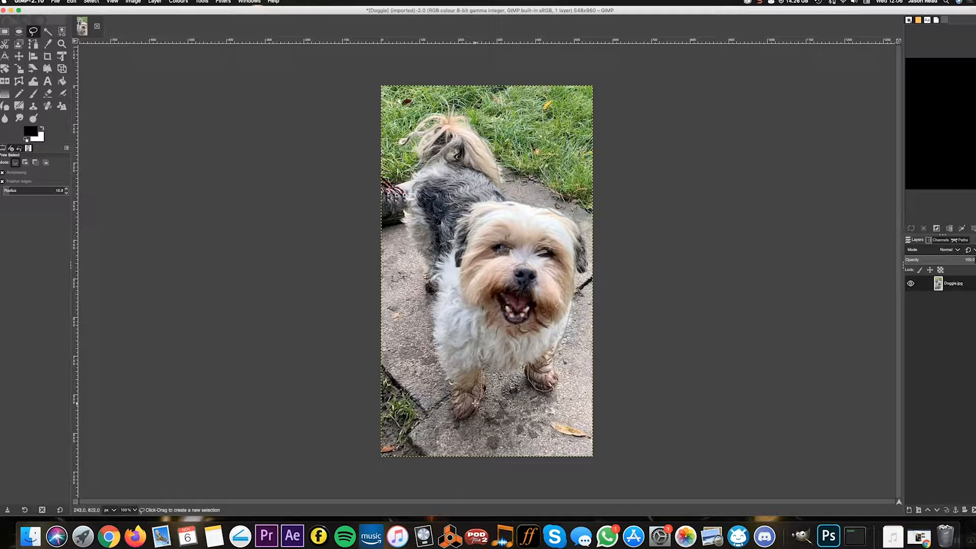
{"action": "mouse_move", "coordinate": [473, 405]}
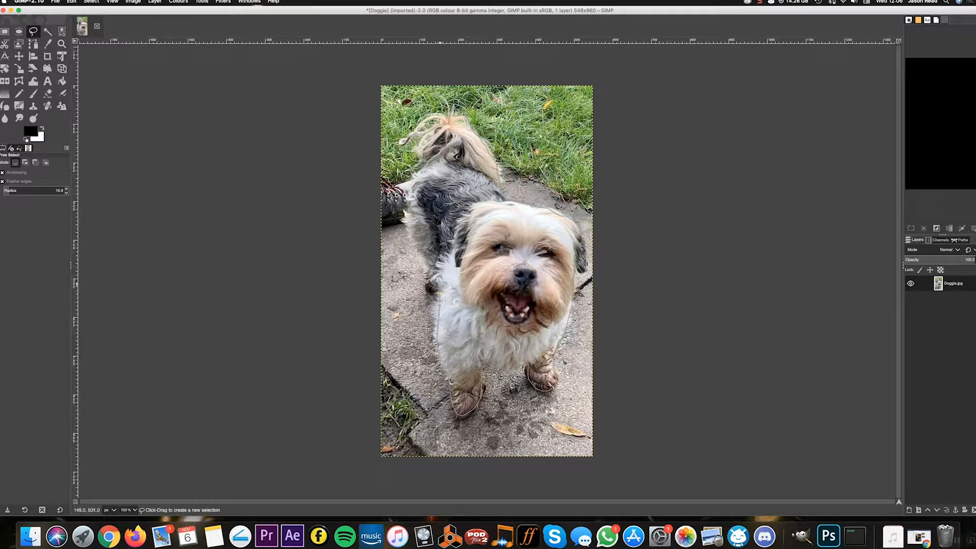
{"action": "mouse_move", "coordinate": [442, 286]}
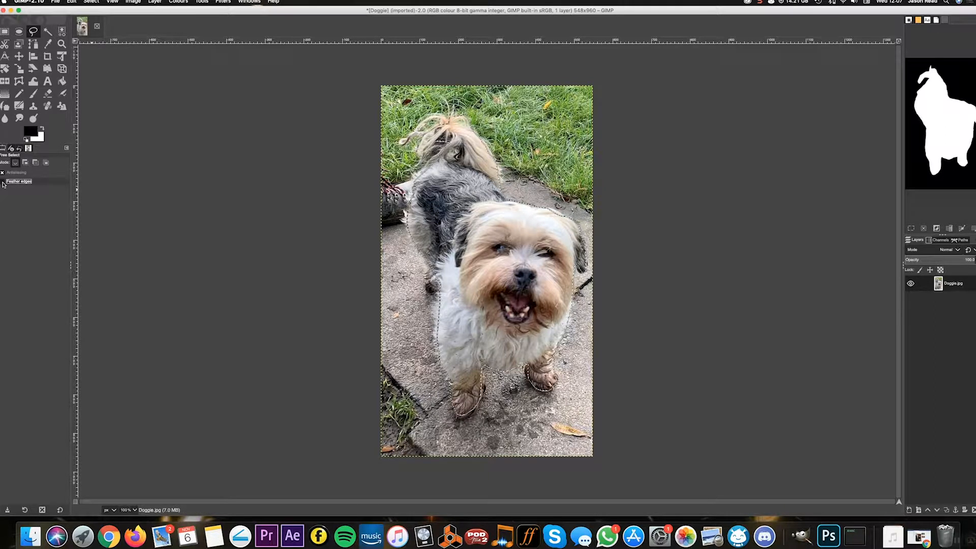
Step: Turn on Feather edges in the Free Select tool options
{"action": "left_click", "coordinate": [3, 181]}
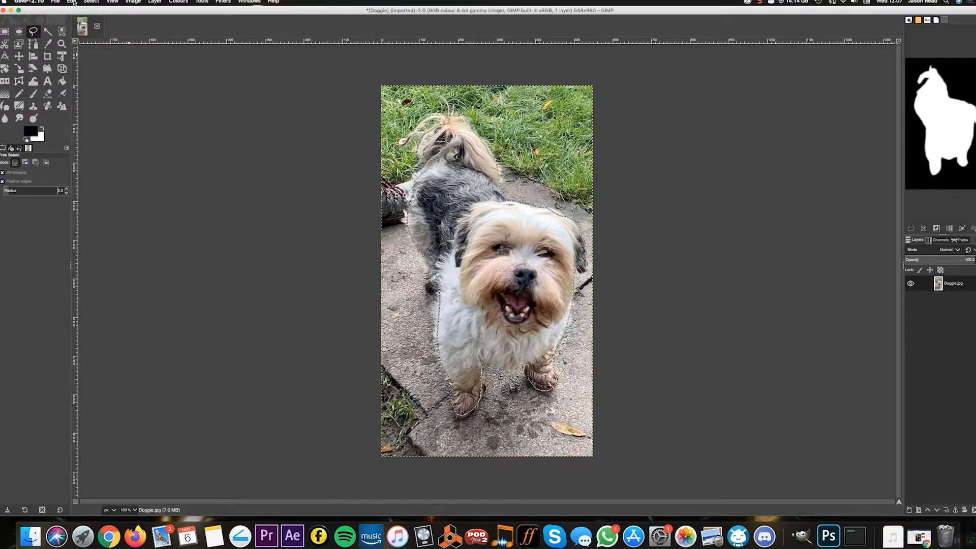
Step: Invert the selection, cut away the grass and pavement, then invert back onto the dog
{"action": "left_click", "coordinate": [91, 1]}
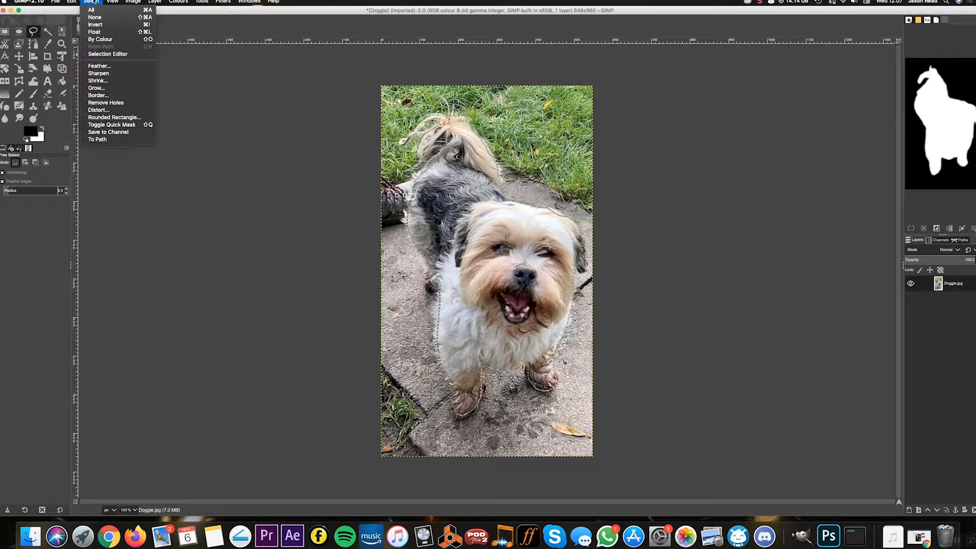
{"action": "mouse_move", "coordinate": [95, 25]}
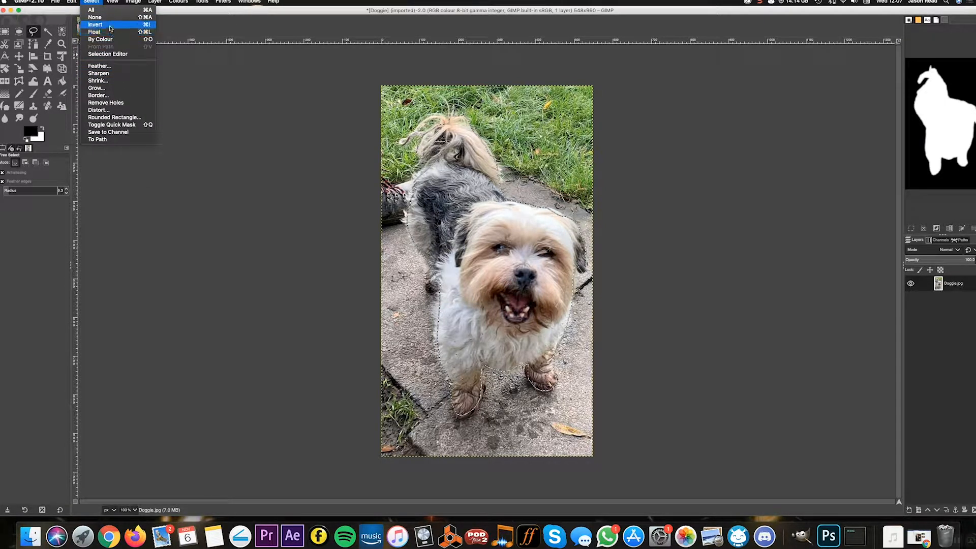
{"action": "left_click", "coordinate": [95, 25]}
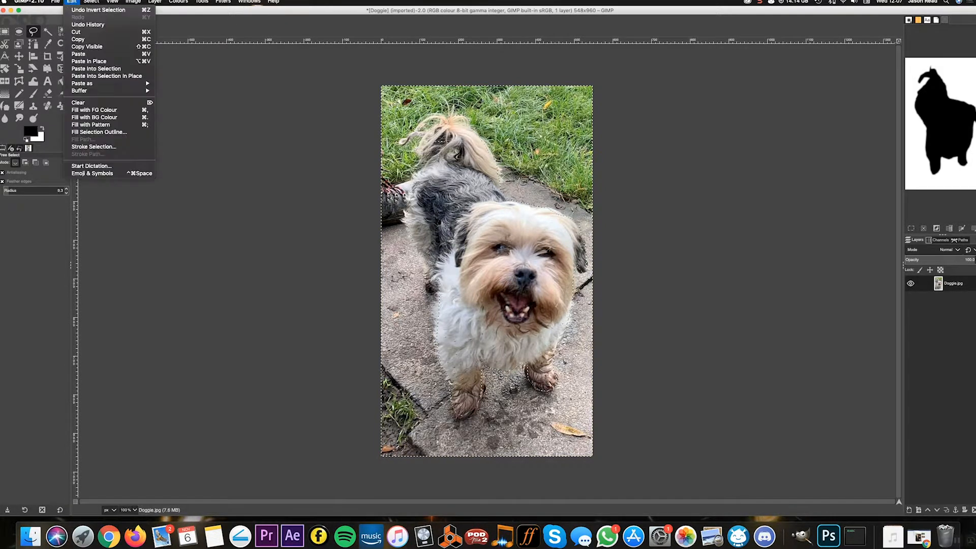
{"action": "mouse_move", "coordinate": [77, 31]}
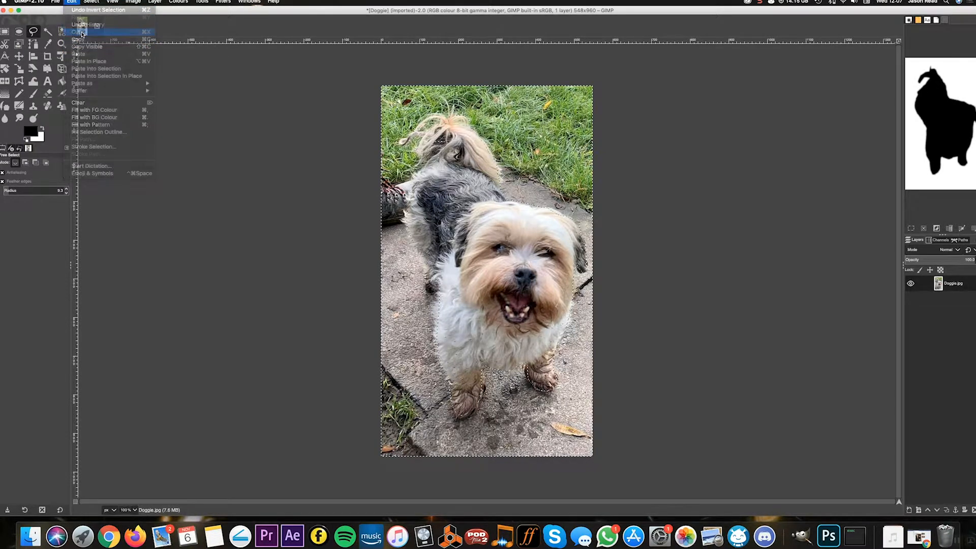
{"action": "left_click", "coordinate": [80, 32]}
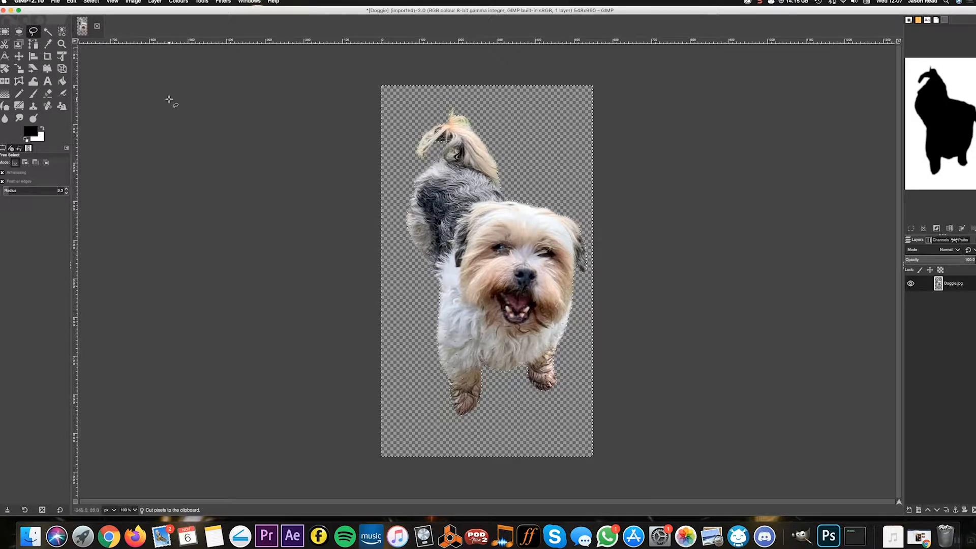
{"action": "left_click", "coordinate": [91, 1]}
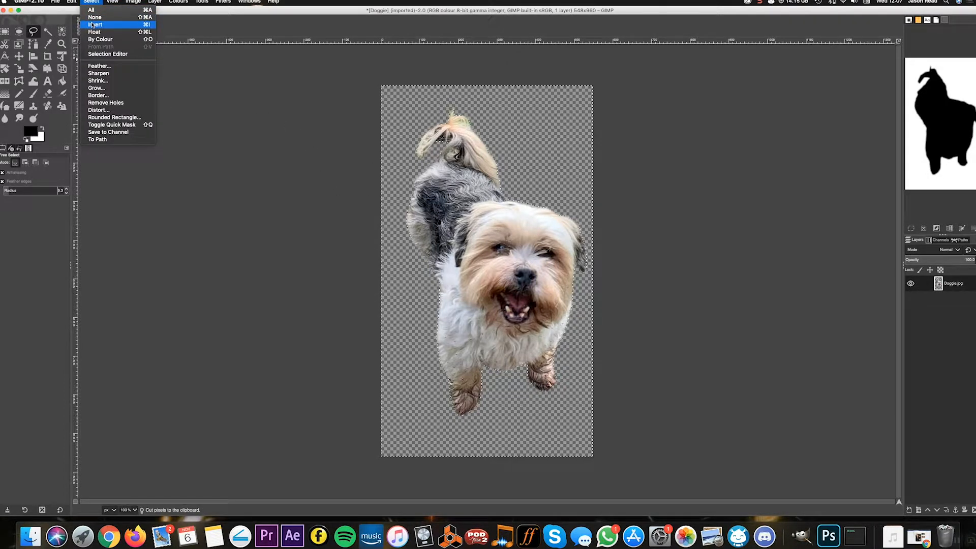
{"action": "left_click", "coordinate": [95, 24]}
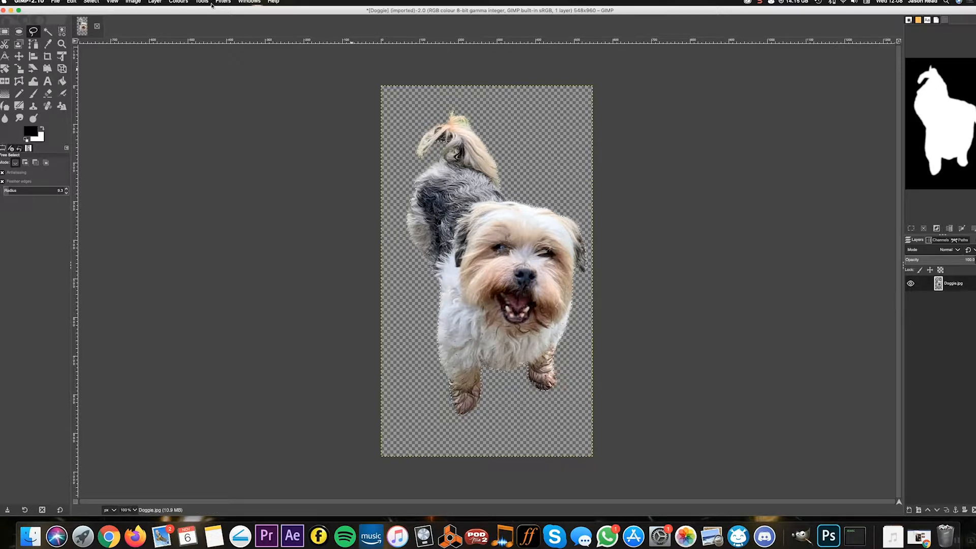
Step: Apply the Artistic > Photocopy filter to the cut-out dog
{"action": "left_click", "coordinate": [224, 1]}
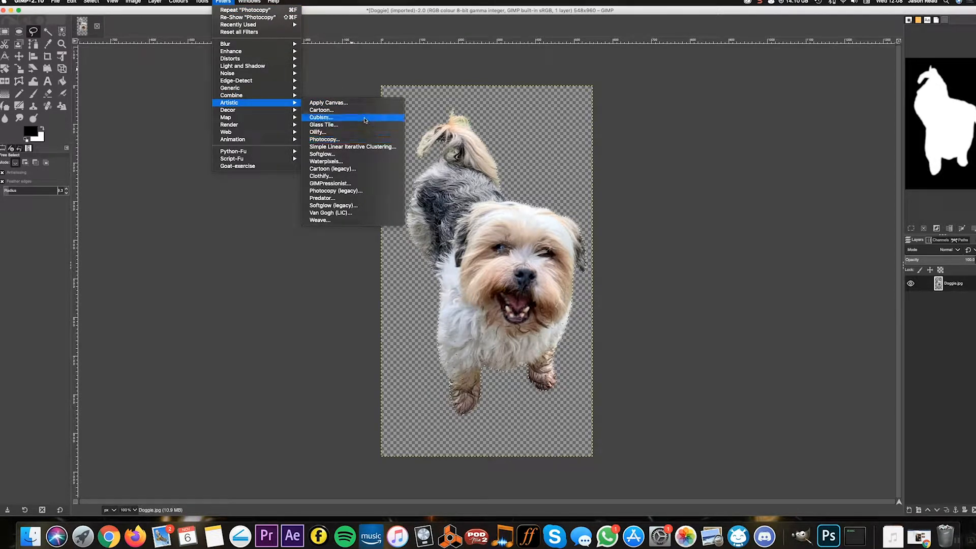
{"action": "left_click", "coordinate": [324, 139]}
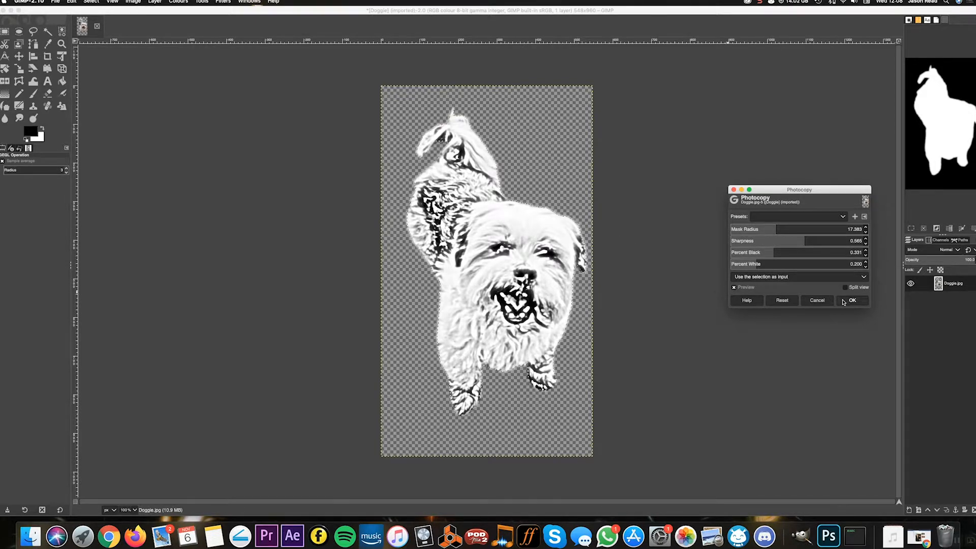
{"action": "left_click", "coordinate": [852, 301]}
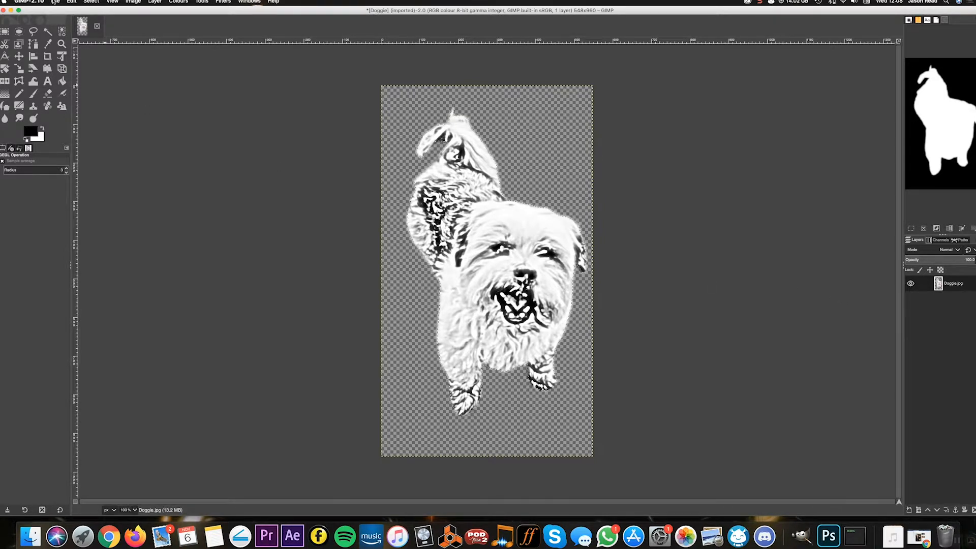
Step: Start Export As into the Desktop folder with PNG image as the file type
{"action": "left_click", "coordinate": [55, 2]}
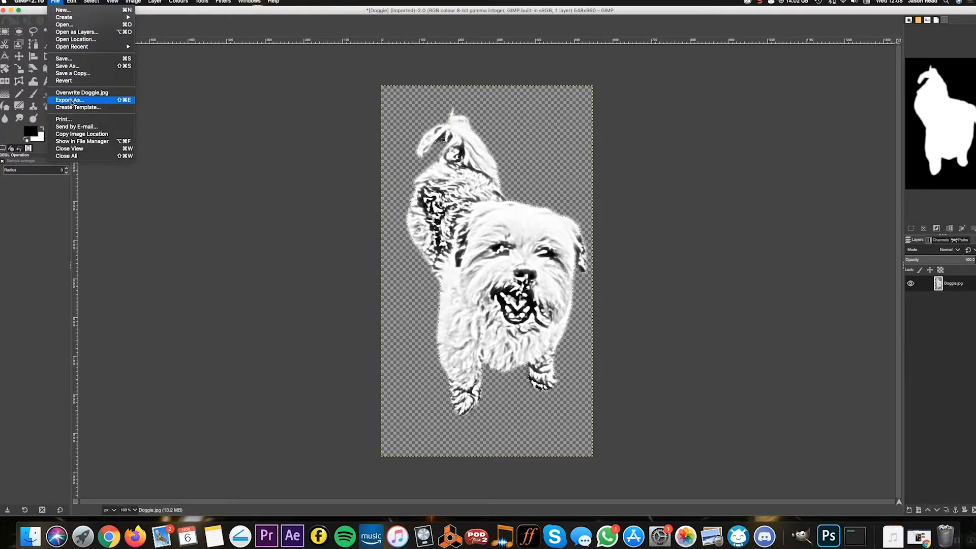
{"action": "left_click", "coordinate": [69, 100]}
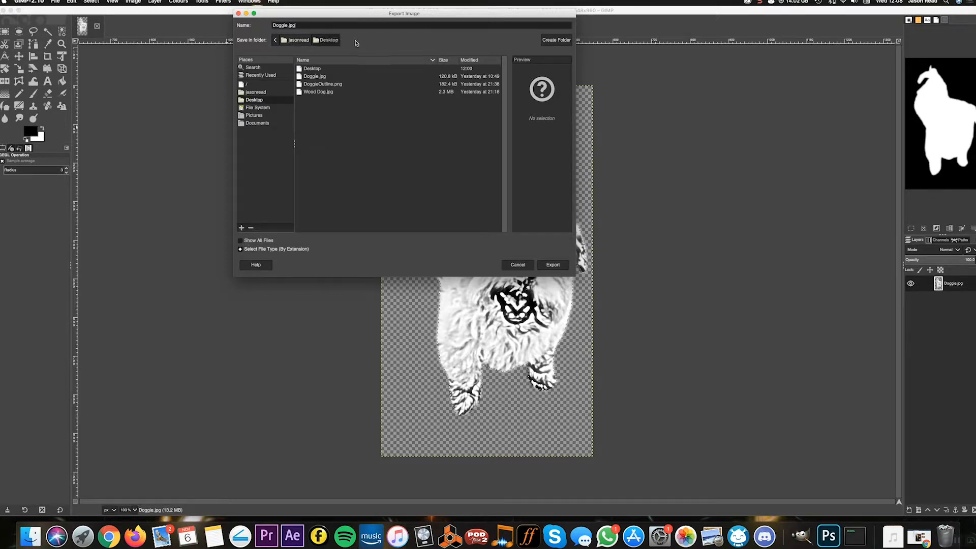
{"action": "mouse_move", "coordinate": [272, 251]}
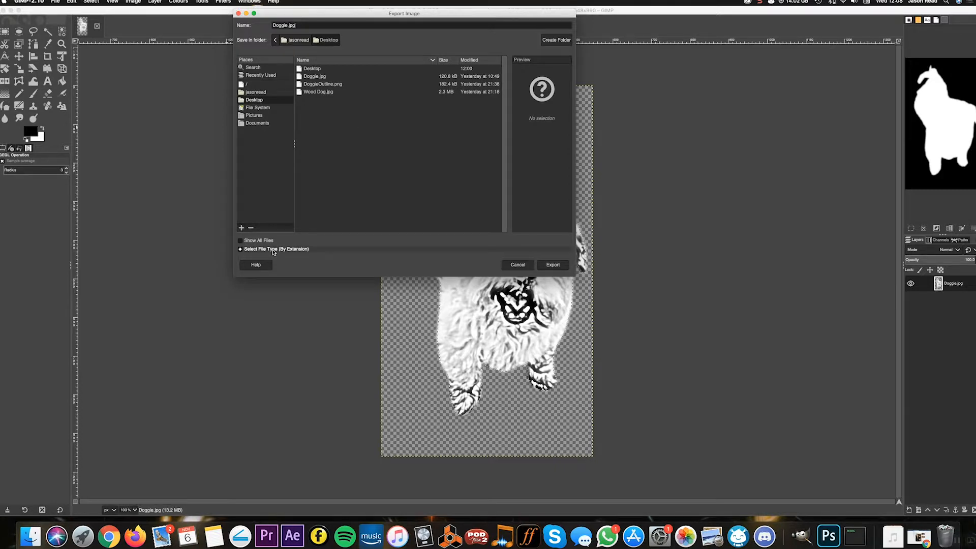
{"action": "left_click", "coordinate": [240, 241]}
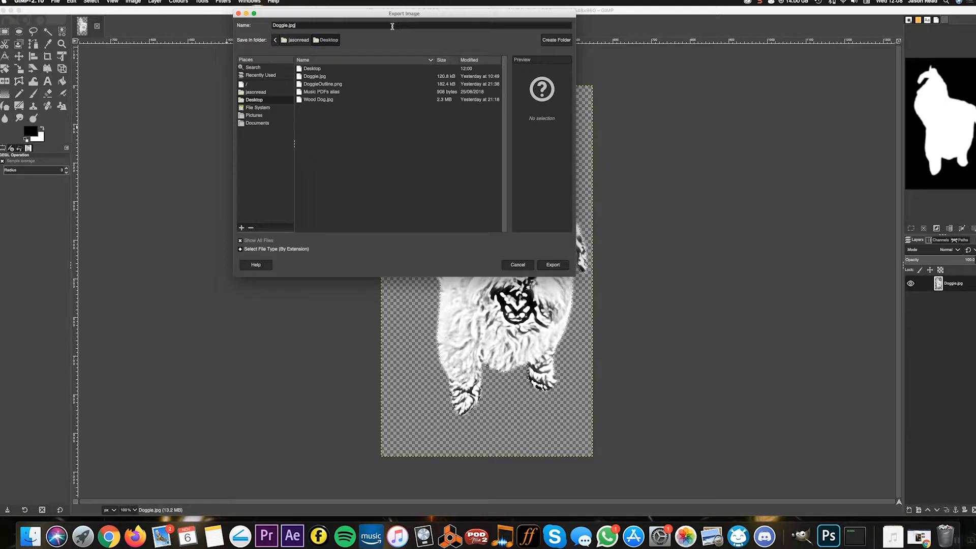
{"action": "mouse_move", "coordinate": [414, 245]}
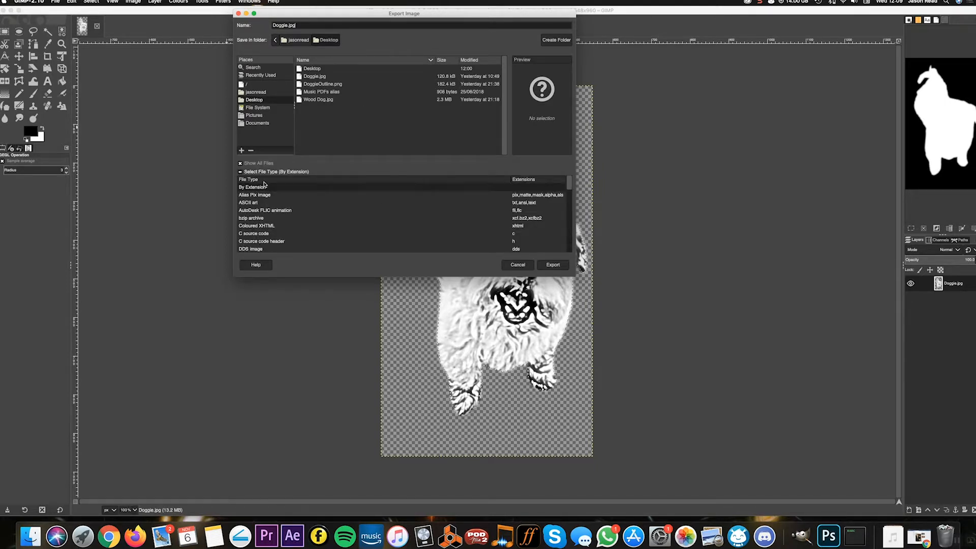
{"action": "scroll", "scroll_direction": "down", "scroll_amount": 3}
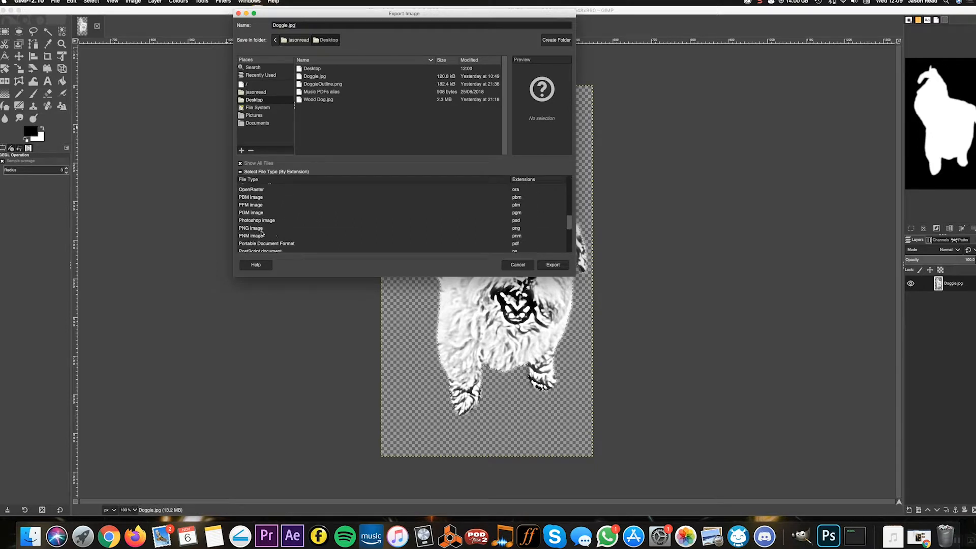
{"action": "left_click", "coordinate": [251, 227]}
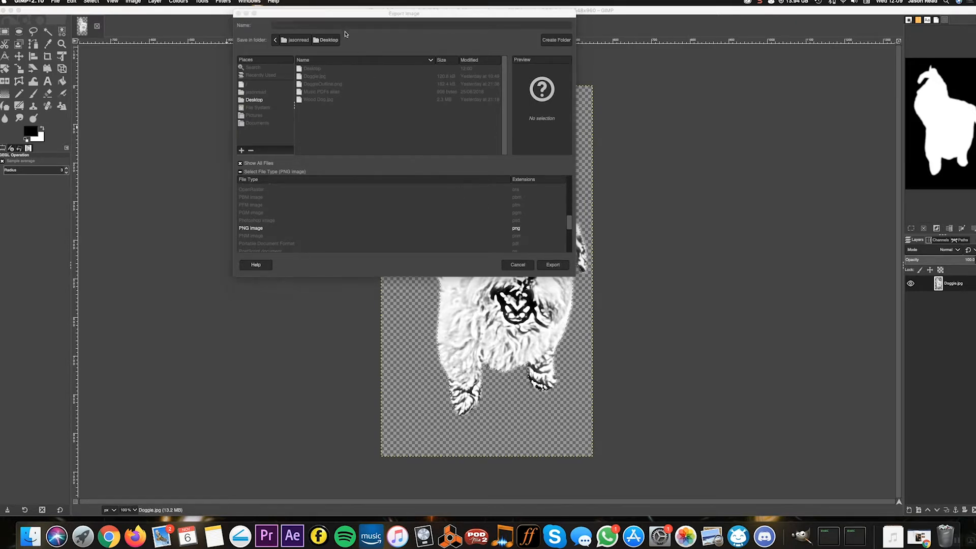
Step: Export Doggie.png keeping transparent pixel colours, then view it in the Desktop folder
{"action": "left_click", "coordinate": [552, 263]}
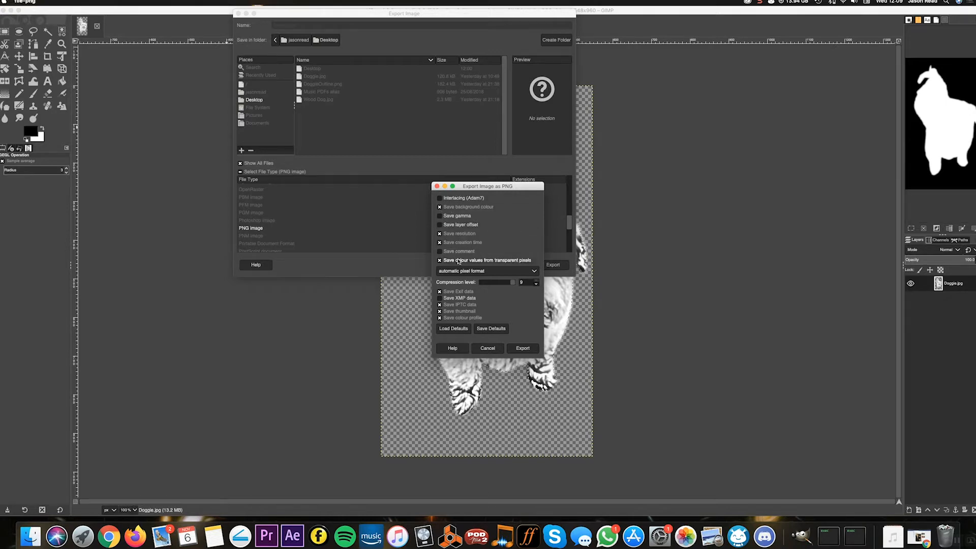
{"action": "left_click", "coordinate": [440, 261]}
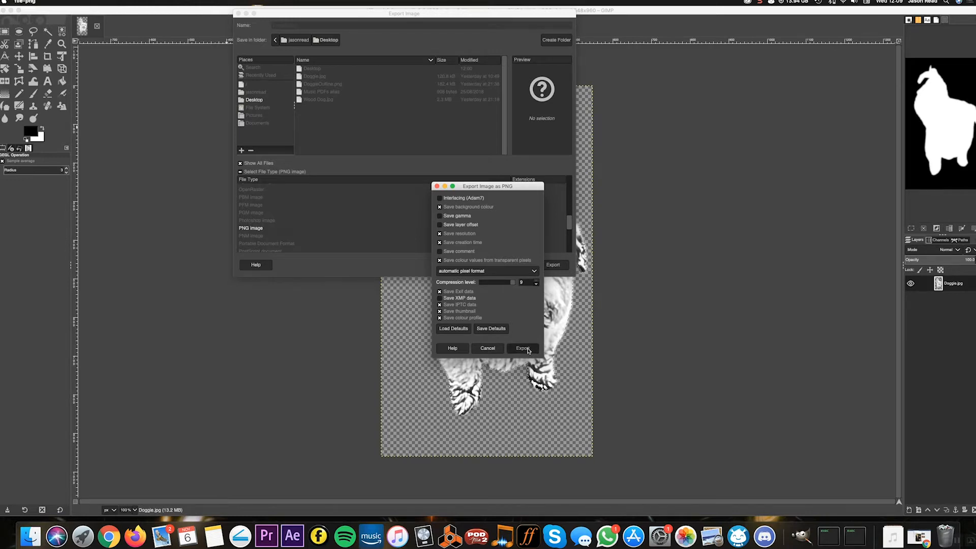
{"action": "left_click", "coordinate": [522, 348]}
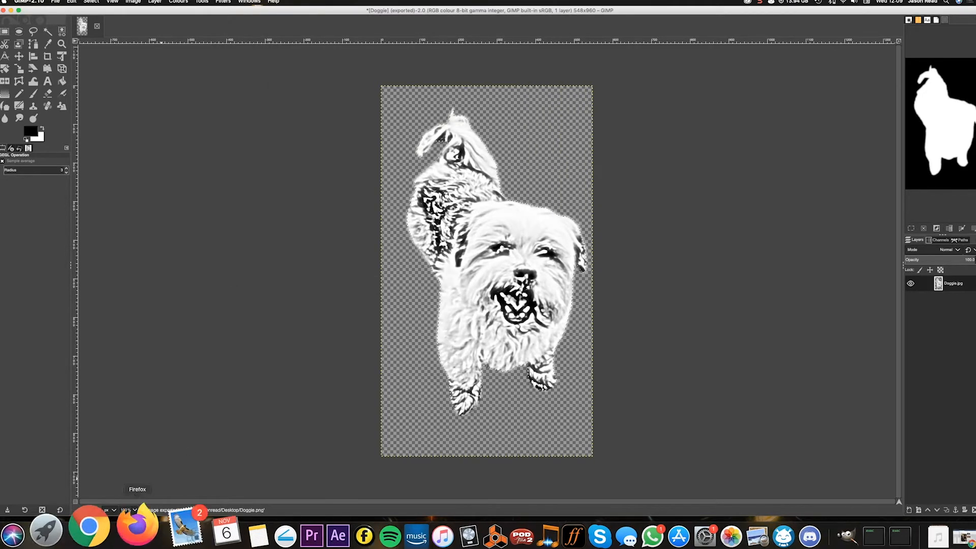
{"action": "left_click", "coordinate": [30, 535]}
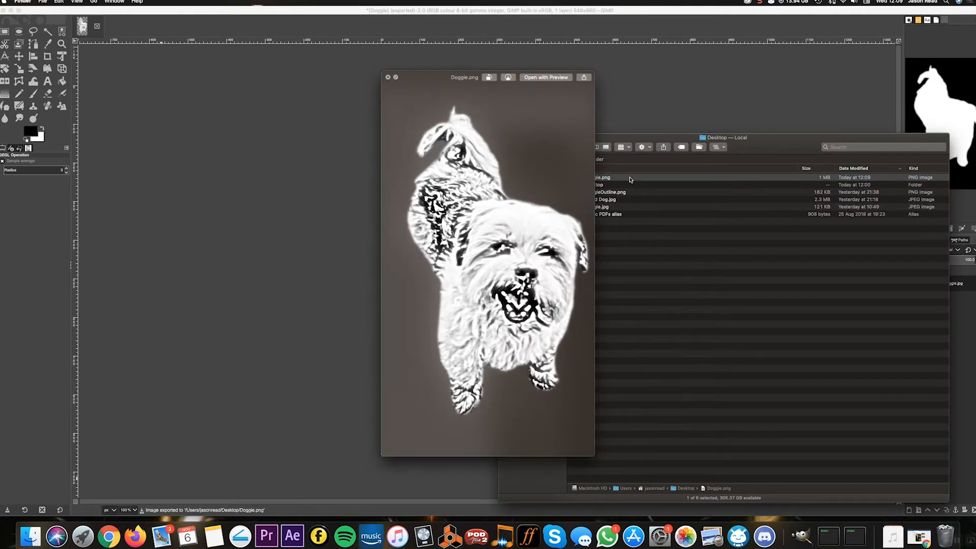
{"action": "mouse_move", "coordinate": [506, 360]}
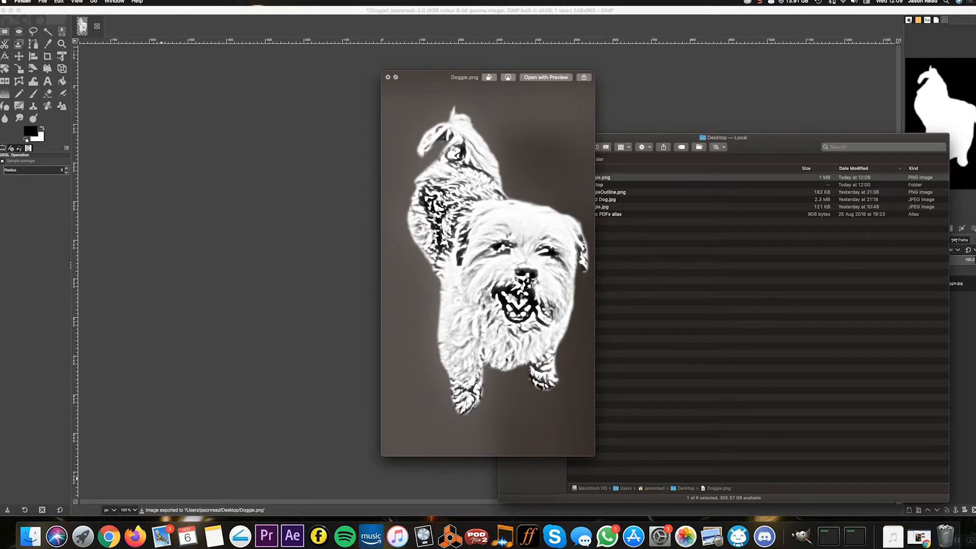